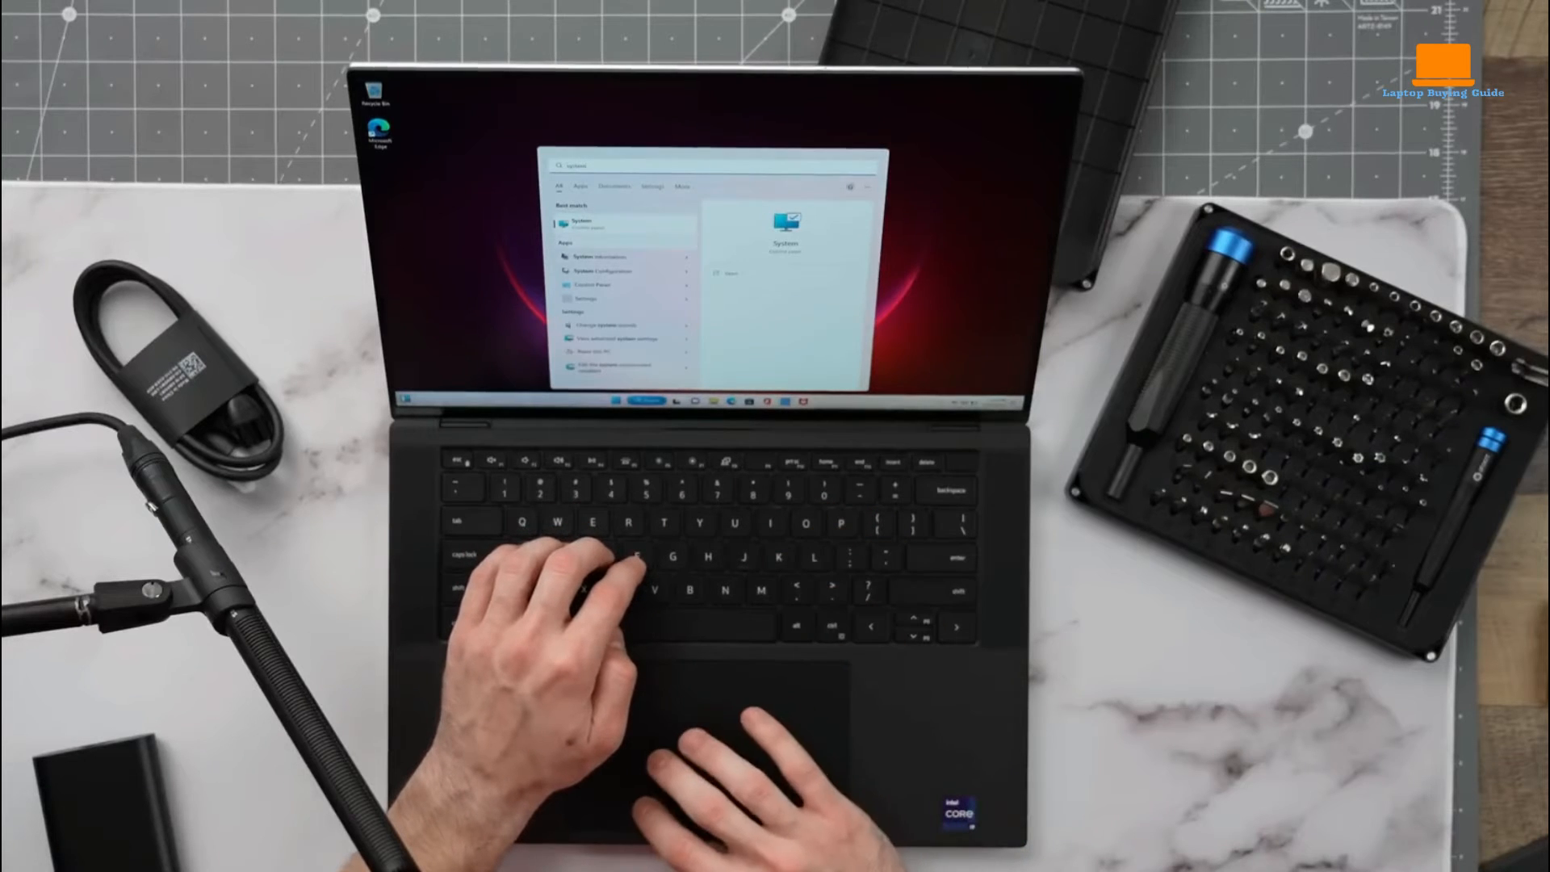
- Launch System Information from the Start search results to show the system summary
click(581, 223)
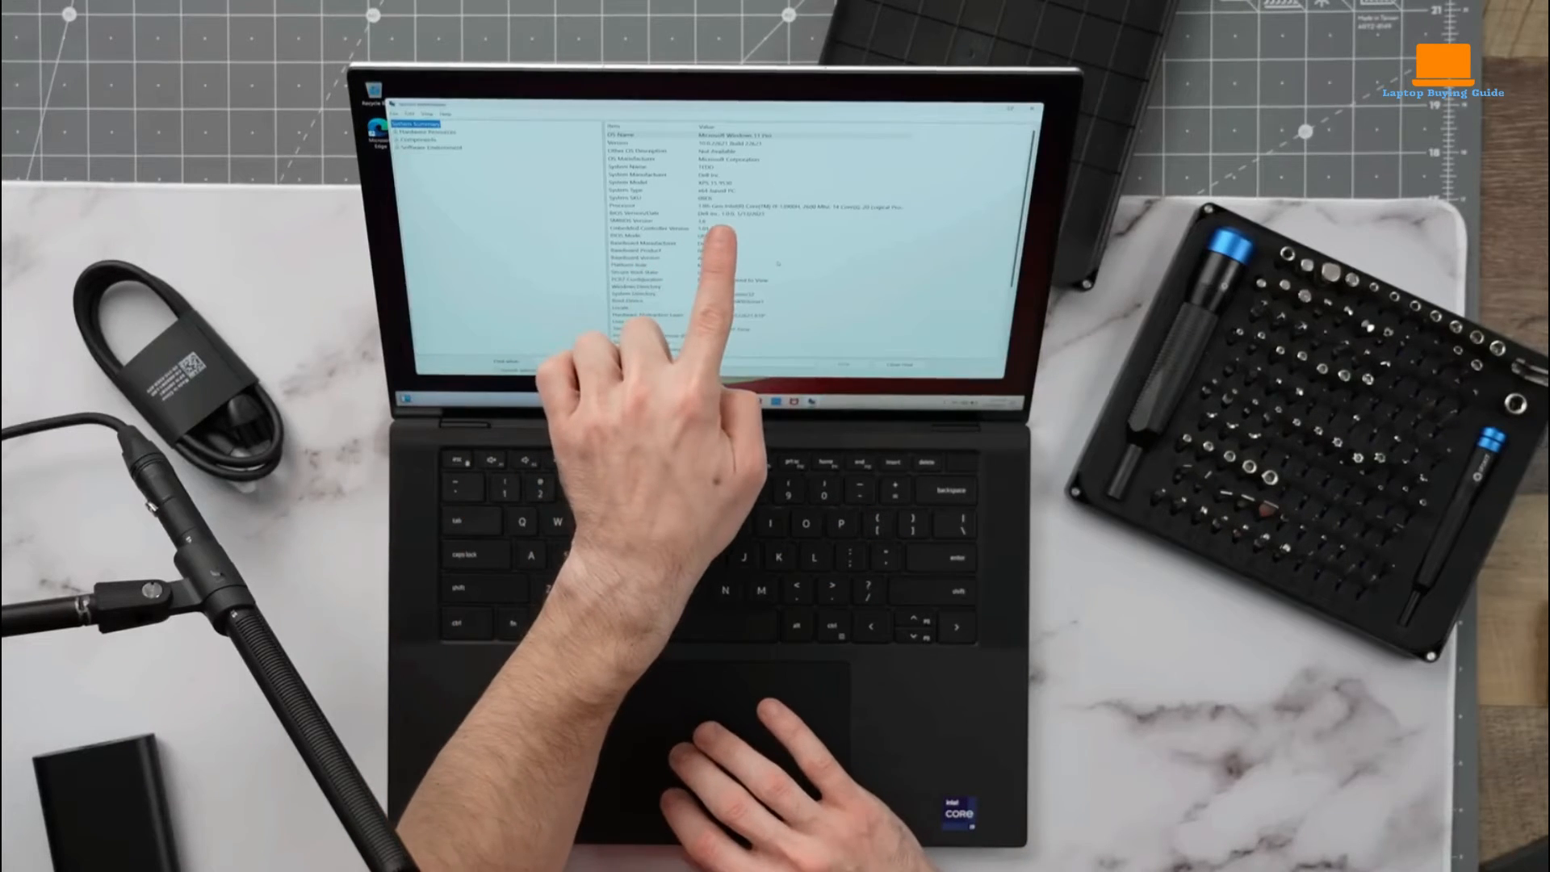